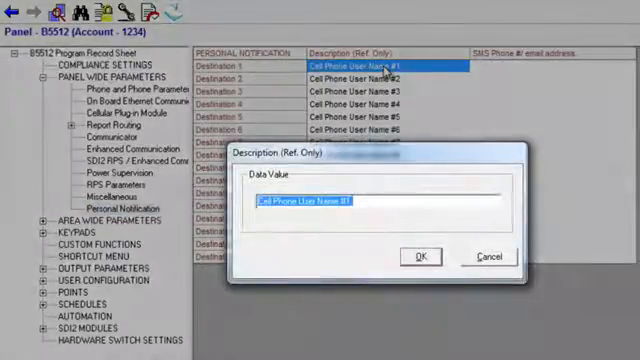
Name Personal Notification Destination 1 'Test Phone'.
text(Test Ph)
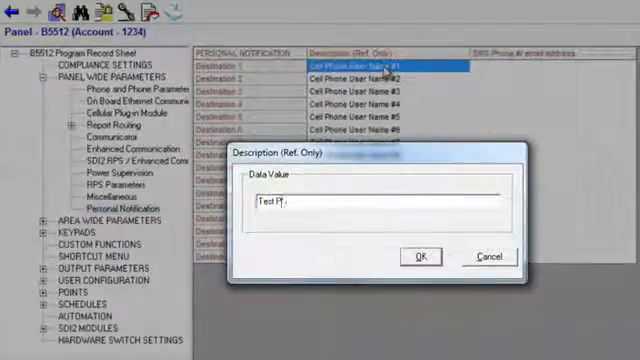
text(hone)
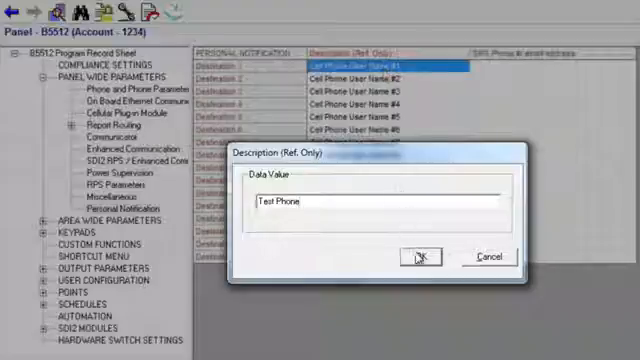
click(421, 258)
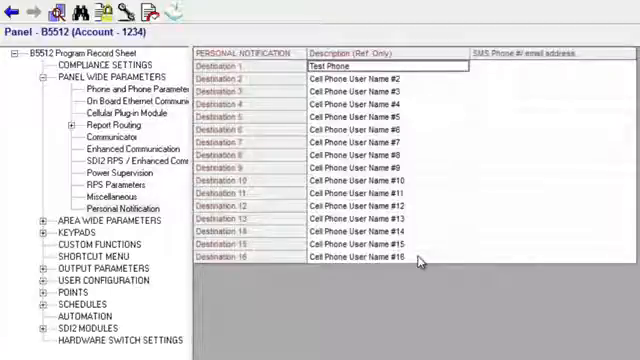
mouse_move(497, 116)
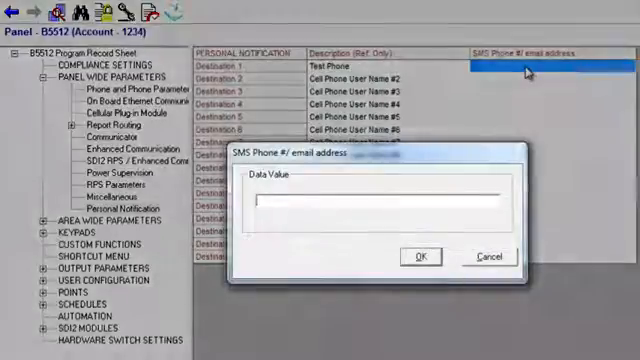
Enter SMS phone number 1123456 for Destination 1.
text(1123456)
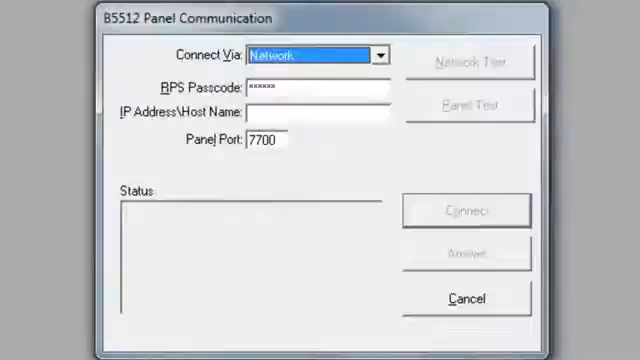
Connect to the B5512 panel via USB on Com Port 2.
click(380, 53)
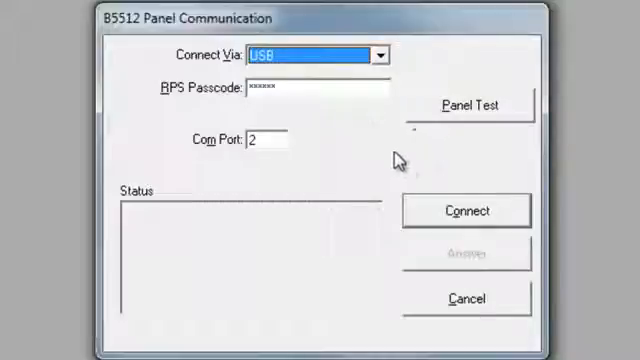
click(465, 210)
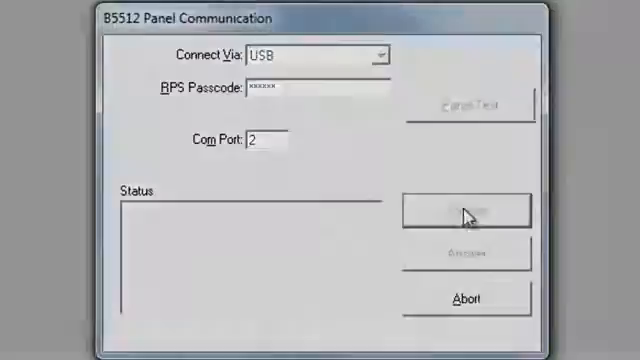
click(467, 209)
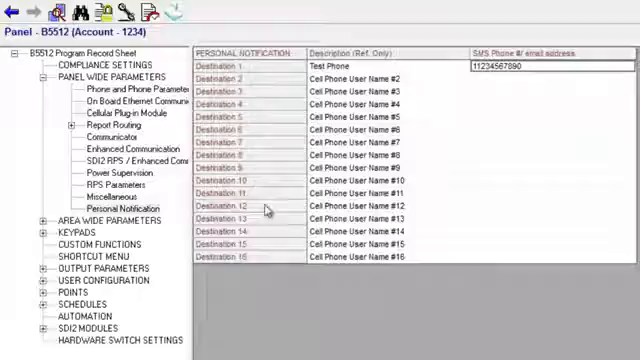
Return to Panel Wide Parameters > Personal Notification in the record sheet.
click(99, 135)
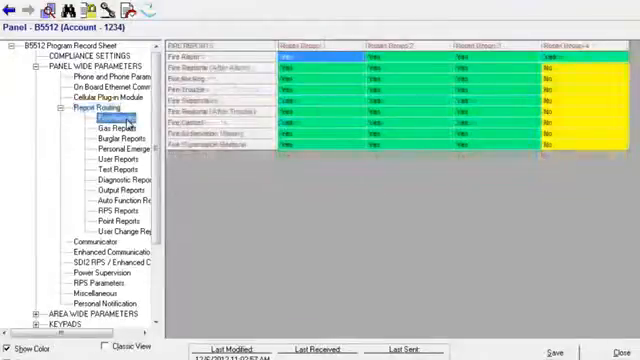
Show the Burglar Reports route group settings under Report Routing.
click(103, 127)
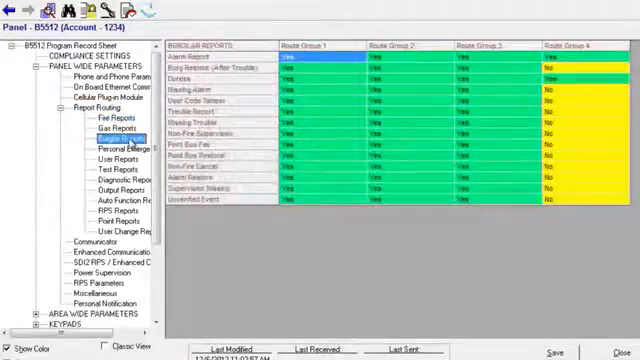